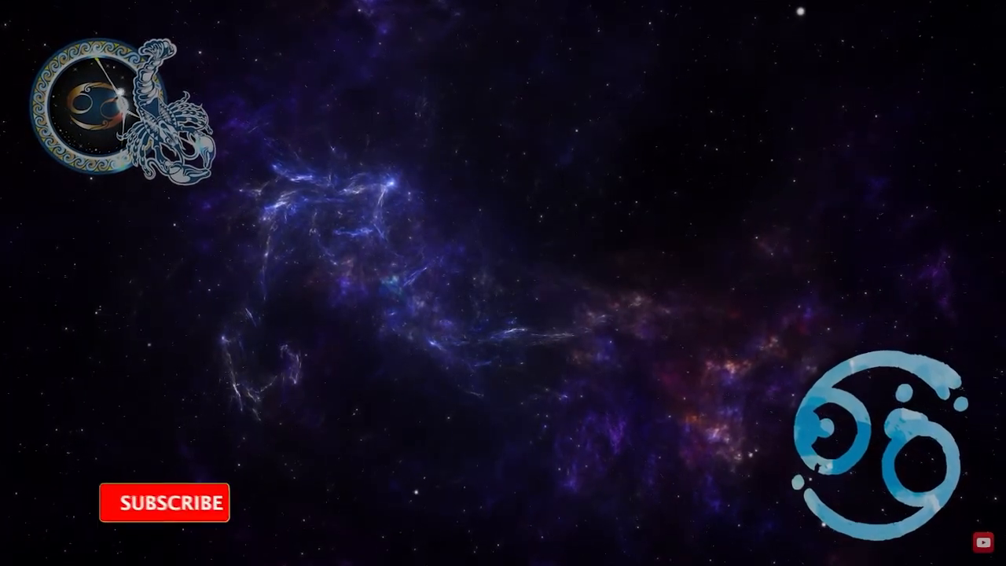
# Play the Cancer outro until the subscribe button shows SUBSCRIBED with the notification bell.
pyautogui.click(163, 502)
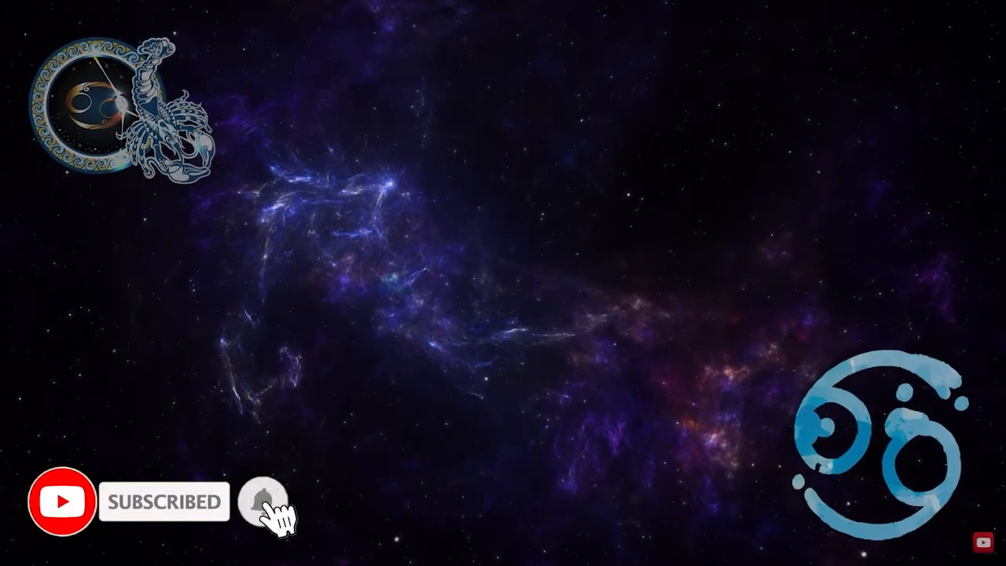